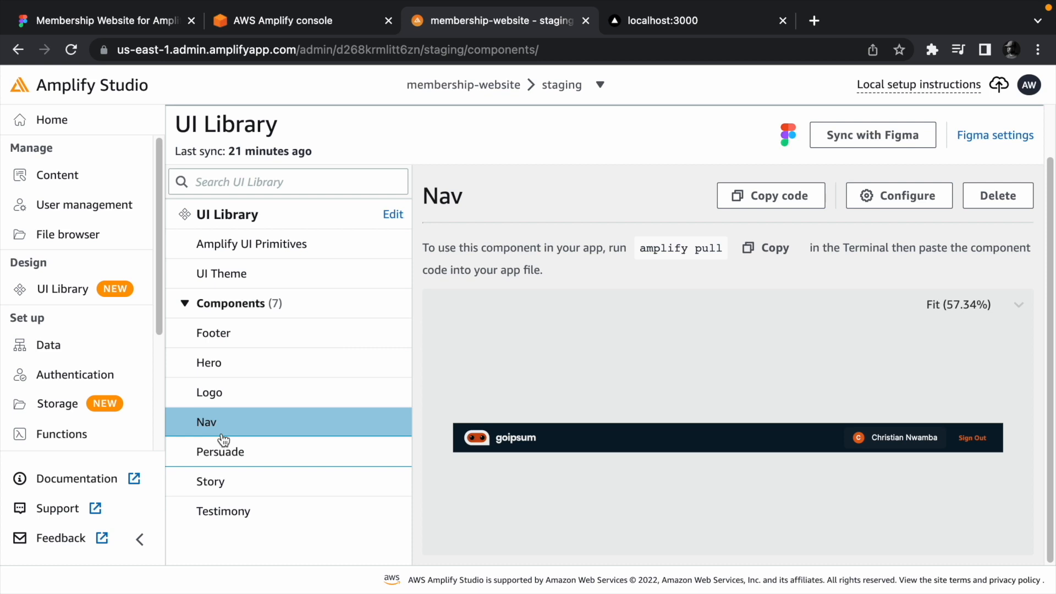
{"action": "mouse_move", "coordinate": [357, 401]}
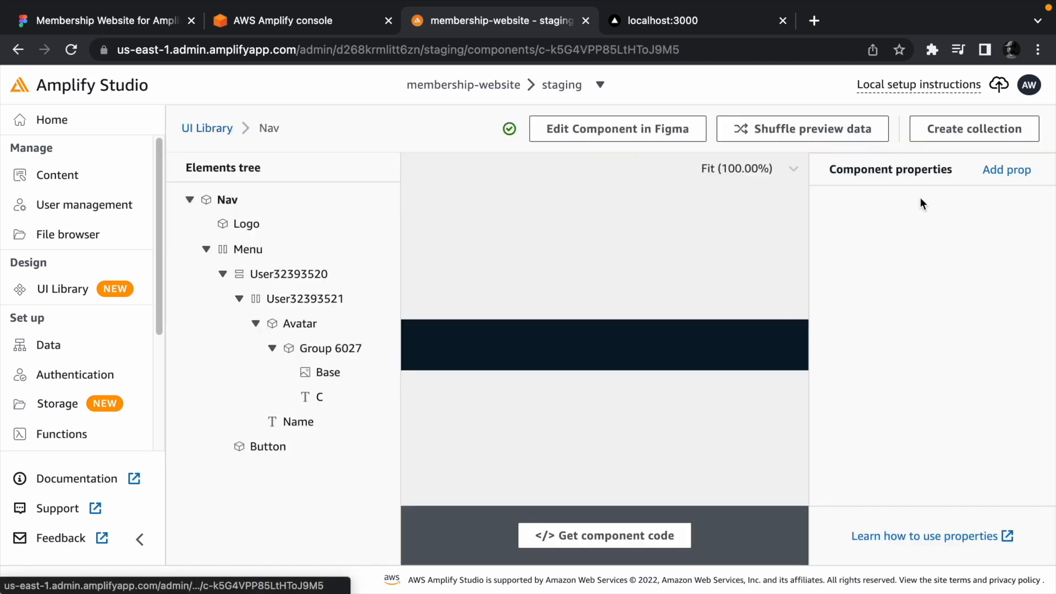
Select the Nav root element in the component editor's Elements tree
{"action": "left_click", "coordinate": [227, 199]}
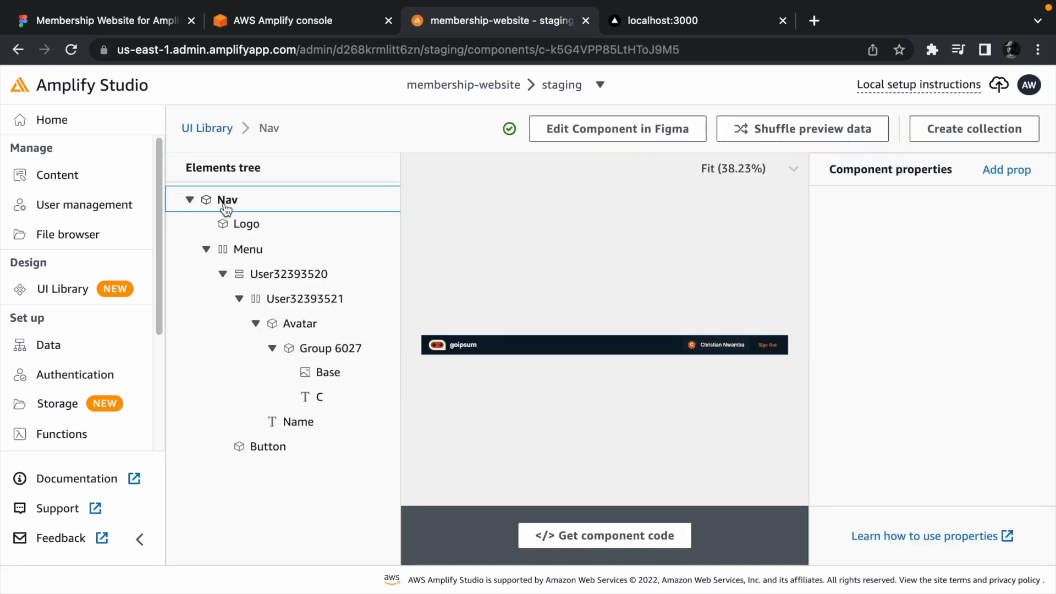
Add Nav props username, authText, avatar and handleAuth, with handleAuth typed as Event handler
{"action": "left_click", "coordinate": [227, 199]}
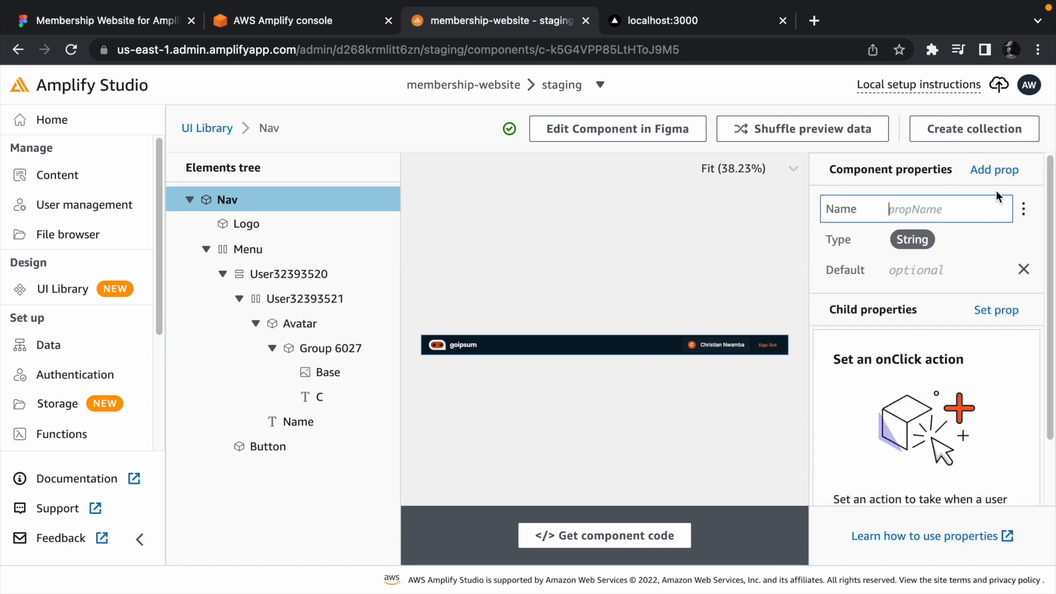
{"action": "type", "text": "username"}
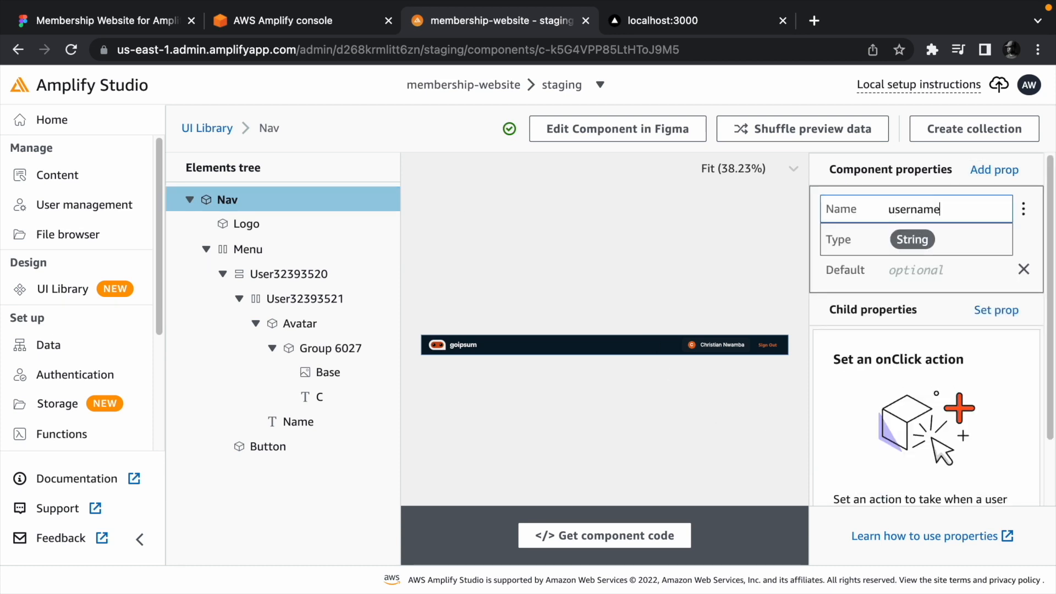
{"action": "left_click", "coordinate": [995, 169]}
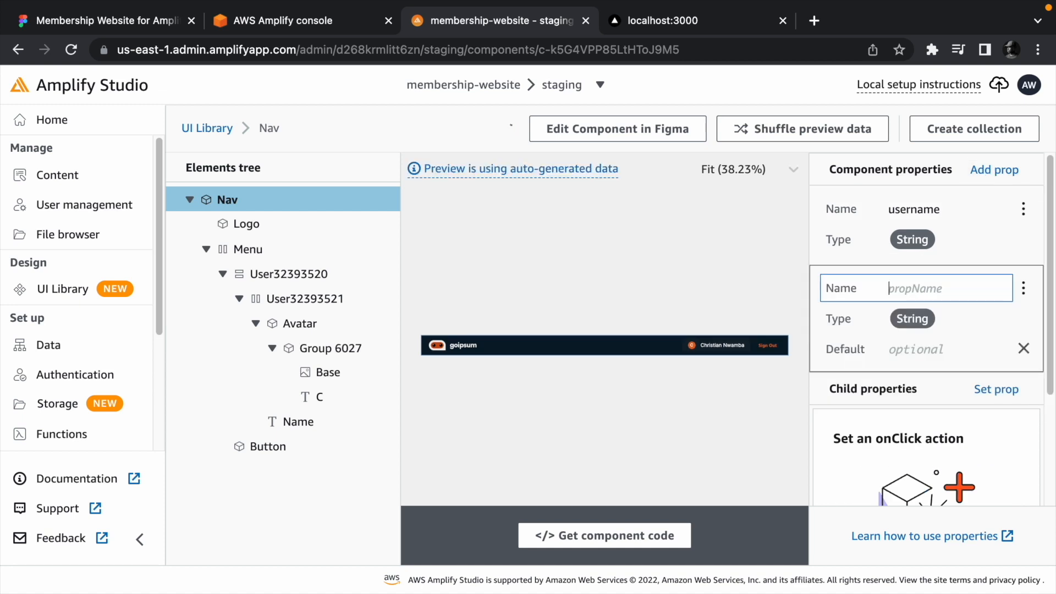
{"action": "type", "text": "authText"}
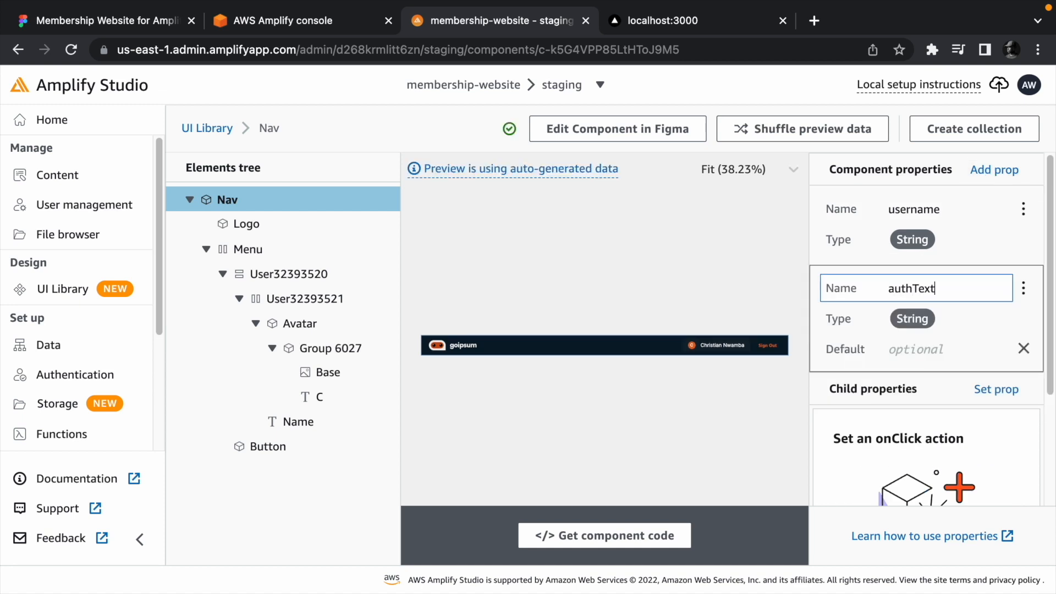
{"action": "left_click", "coordinate": [994, 169]}
{"action": "type", "text": "avatar"}
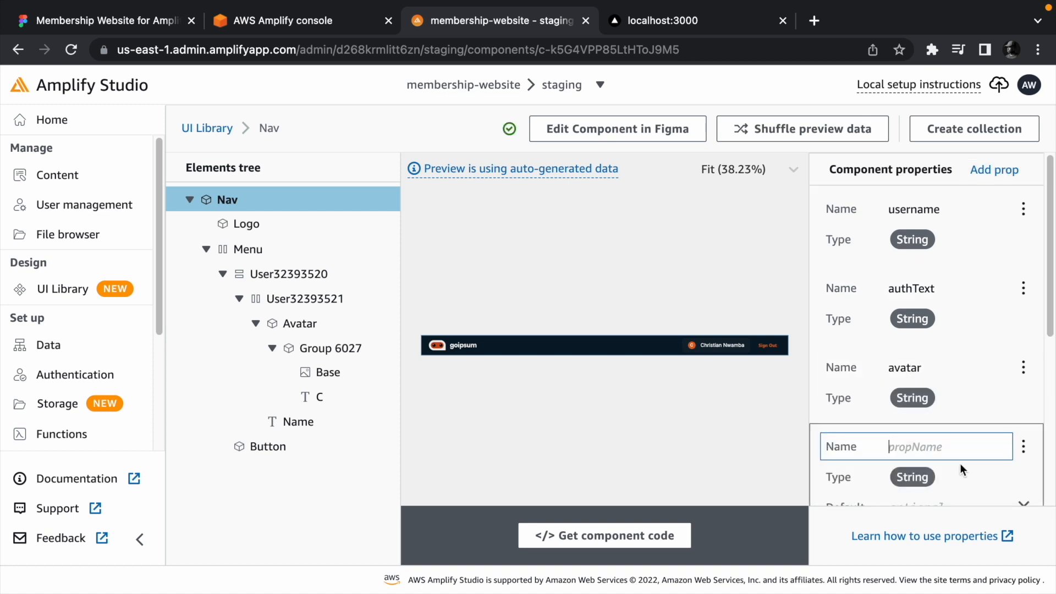
{"action": "type", "text": "handleAuth"}
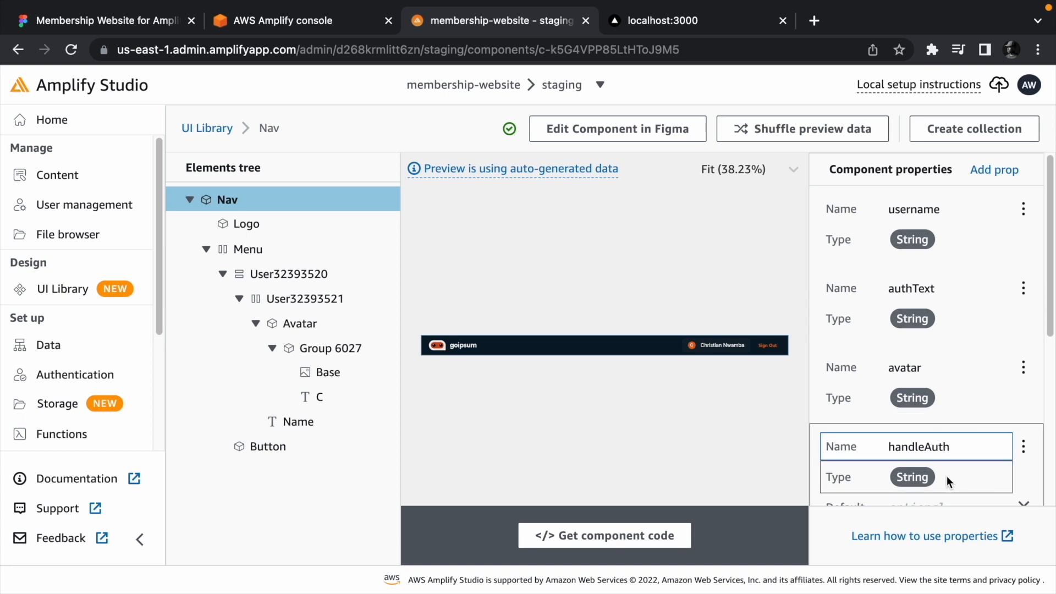
{"action": "left_click", "coordinate": [933, 476]}
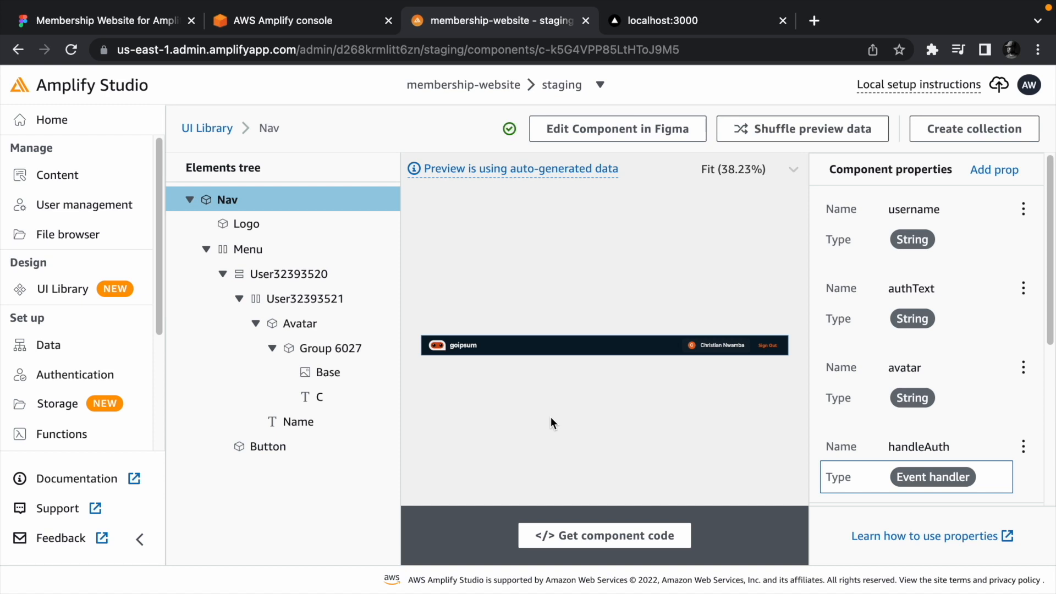
{"action": "mouse_move", "coordinate": [555, 407]}
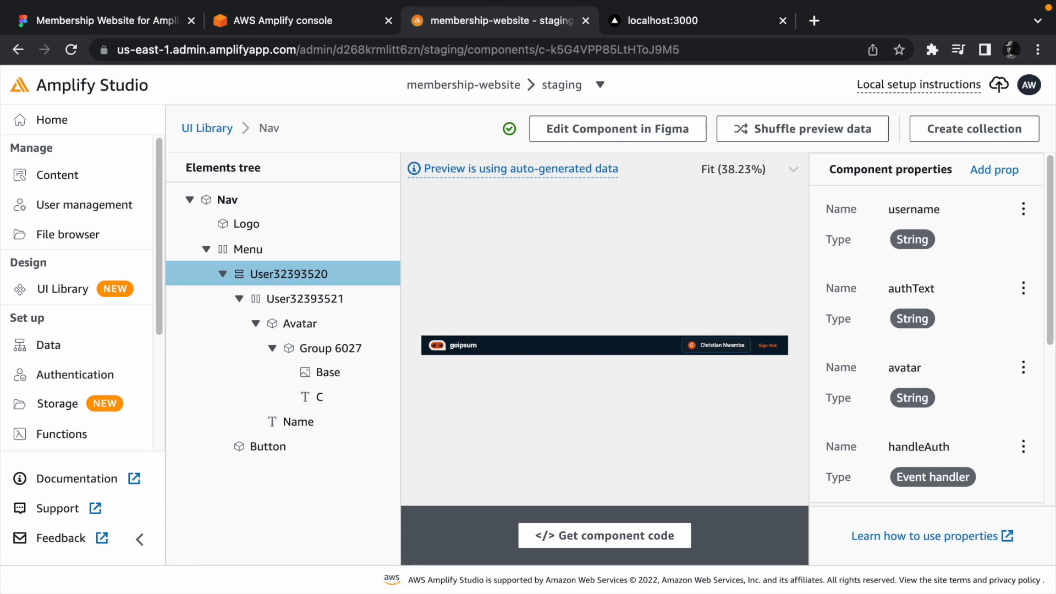
Add a conditional display prop to User32393520 with 'none' as its then value
{"action": "left_click", "coordinate": [996, 232]}
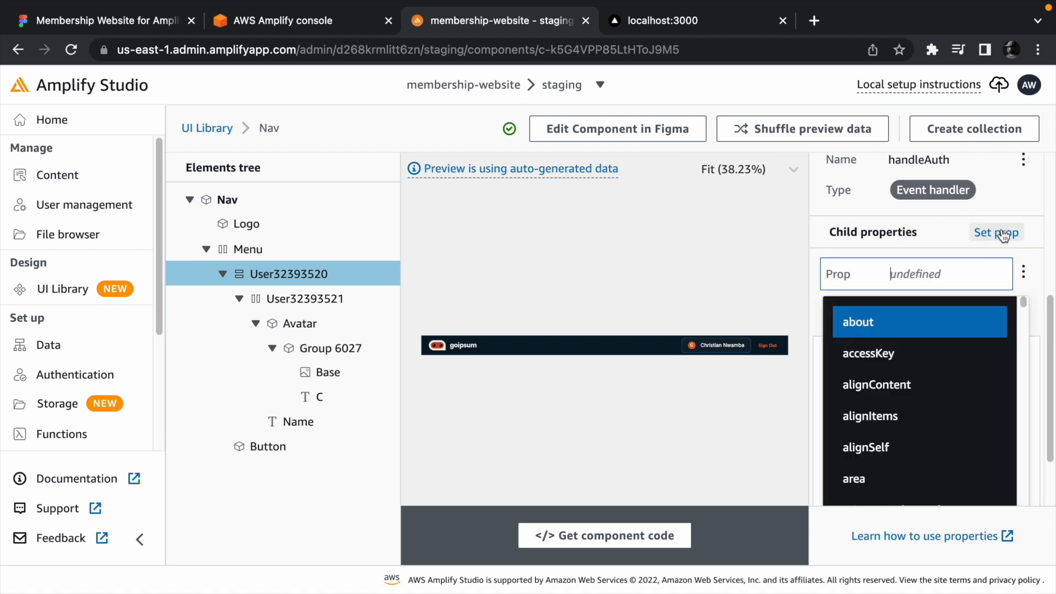
{"action": "left_click", "coordinate": [858, 321]}
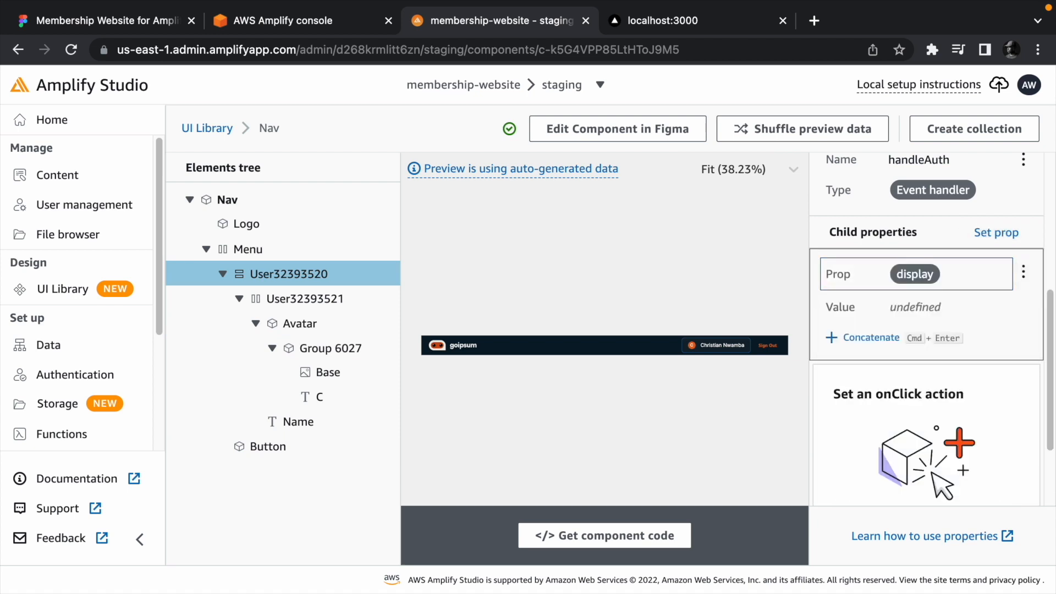
{"action": "left_click", "coordinate": [914, 307]}
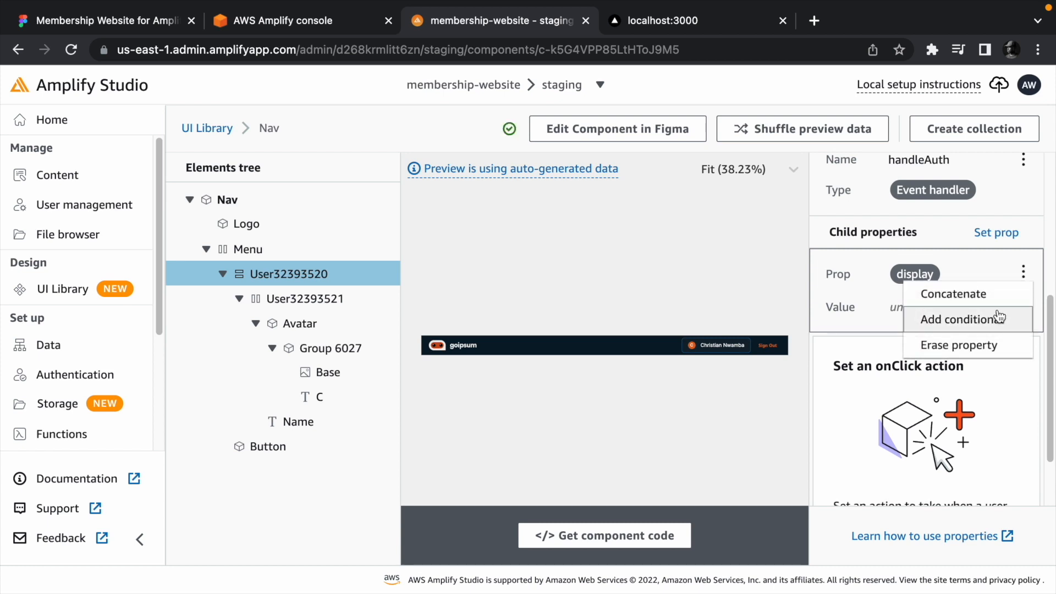
{"action": "left_click", "coordinate": [957, 319]}
{"action": "type", "text": "none"}
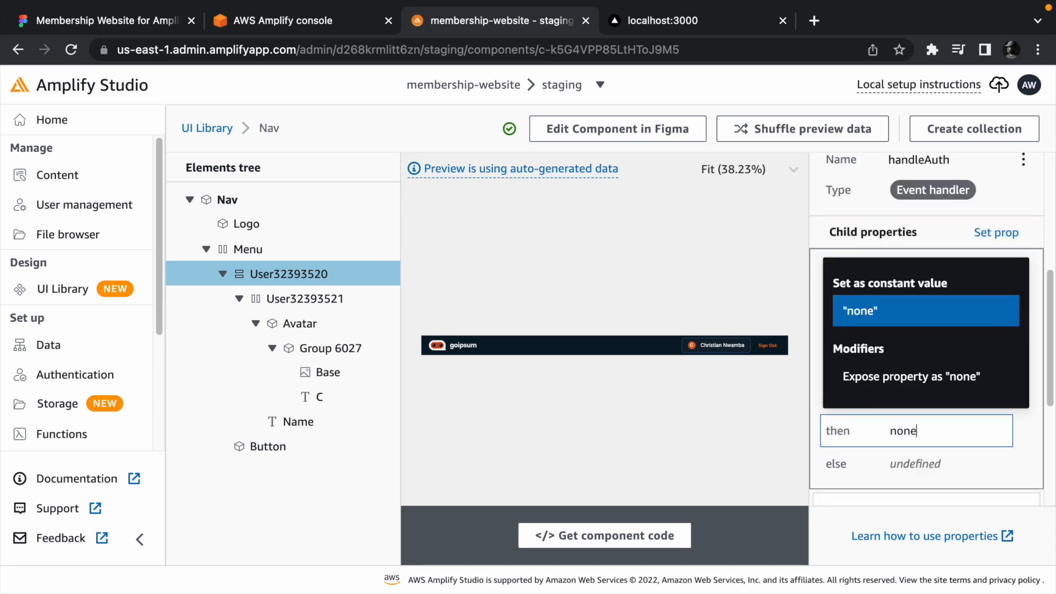
{"action": "left_click", "coordinate": [915, 430]}
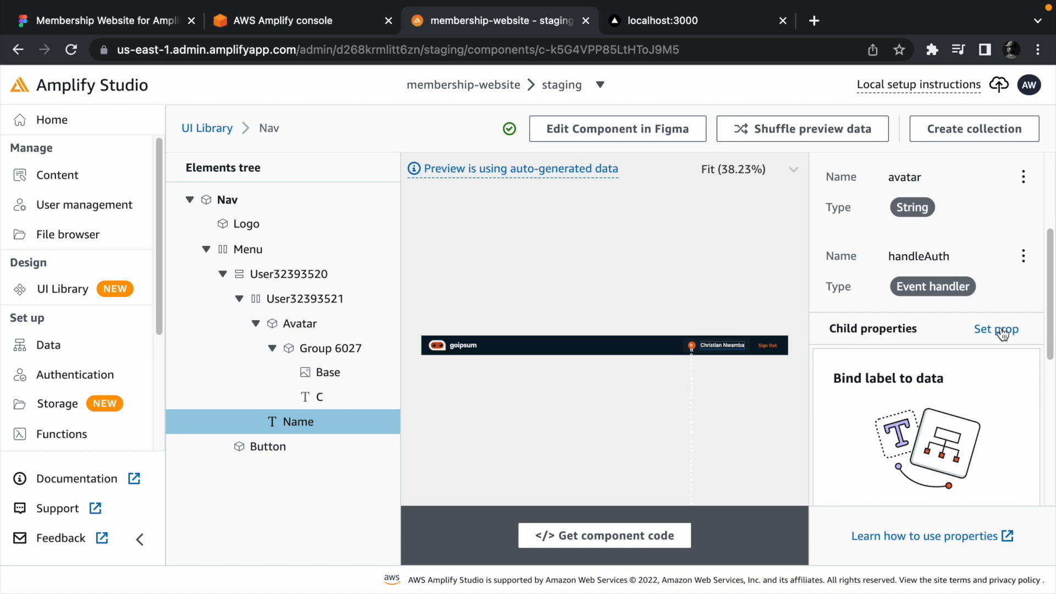
Set the Name text's label to the username prop, then select the Button element
{"action": "left_click", "coordinate": [996, 329]}
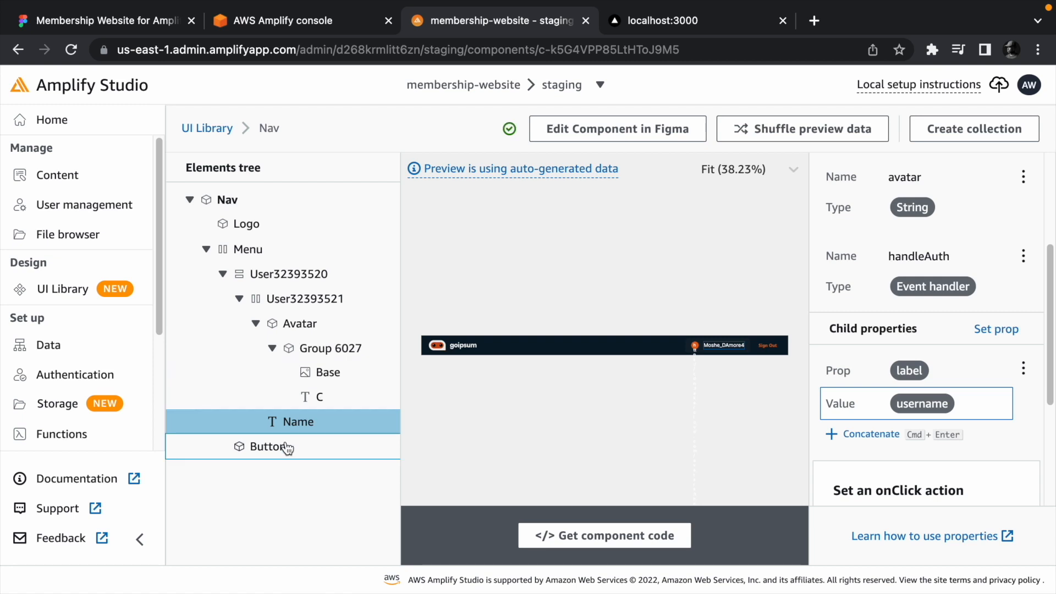
{"action": "left_click", "coordinate": [268, 446]}
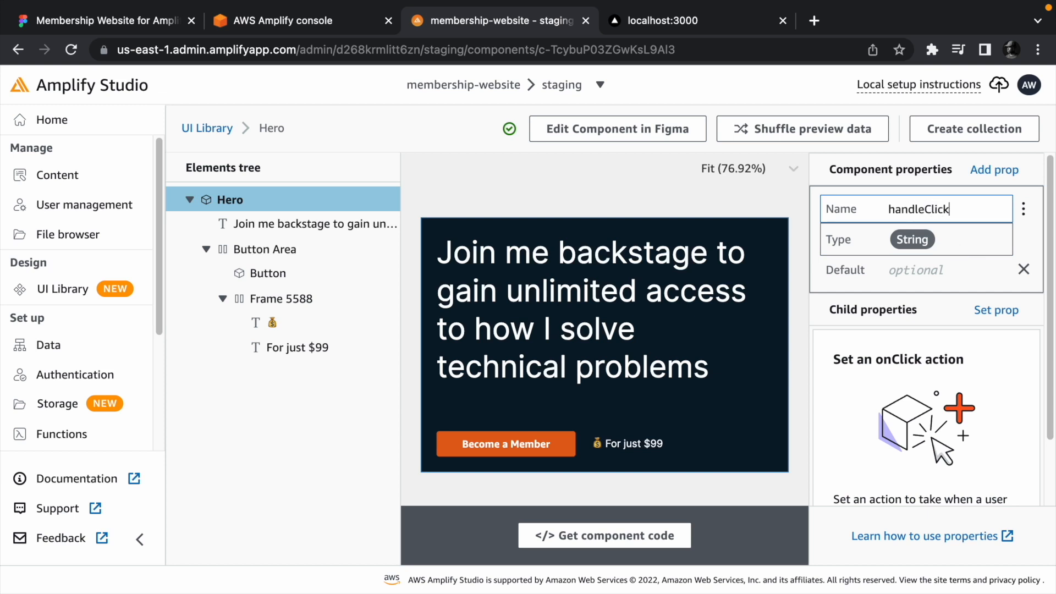
Make Hero's handleClick an event handler and set Button onClick to run handleClick
{"action": "left_click", "coordinate": [913, 239]}
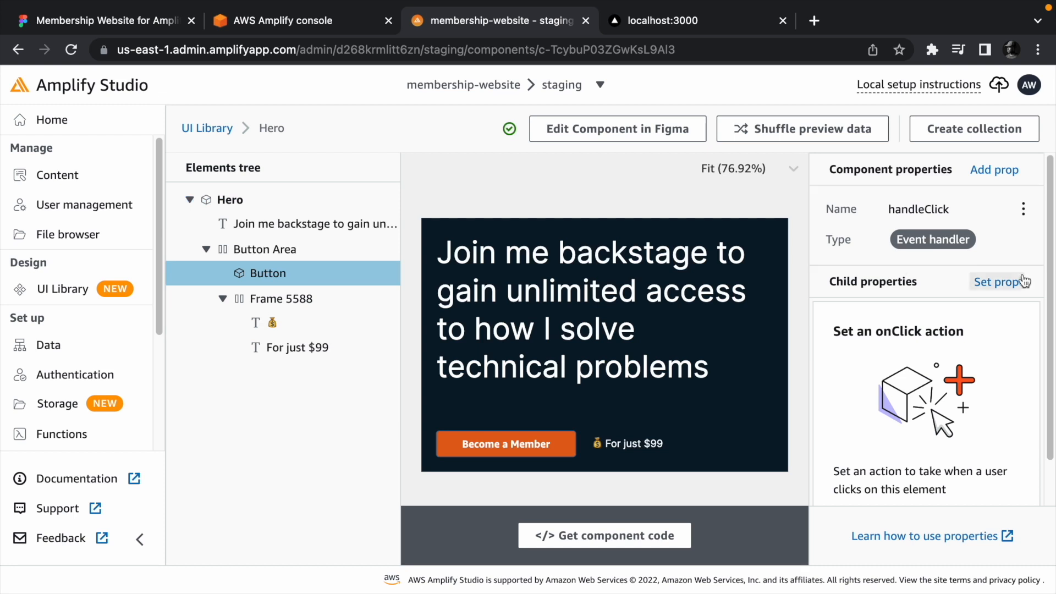
{"action": "left_click", "coordinate": [997, 282]}
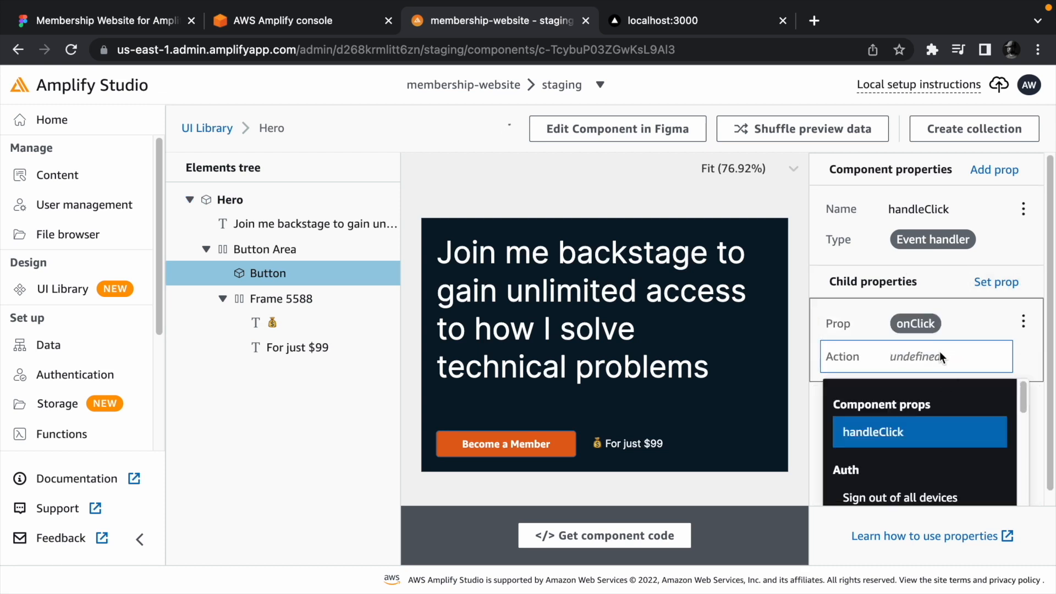
{"action": "left_click", "coordinate": [872, 432]}
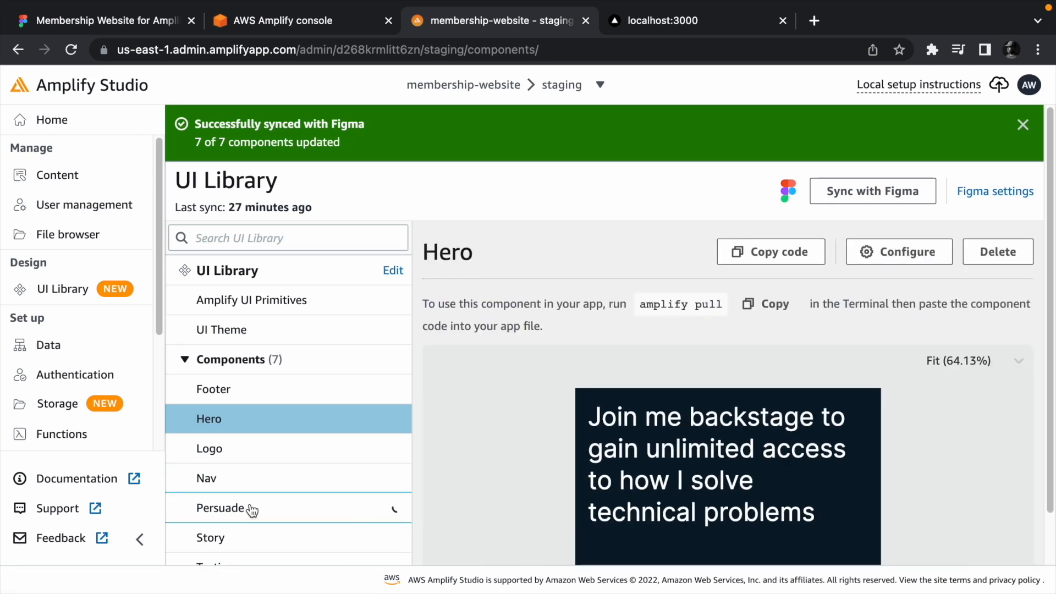
Open Persuade, add a handleClick prop, and select its Button element
{"action": "left_click", "coordinate": [220, 508]}
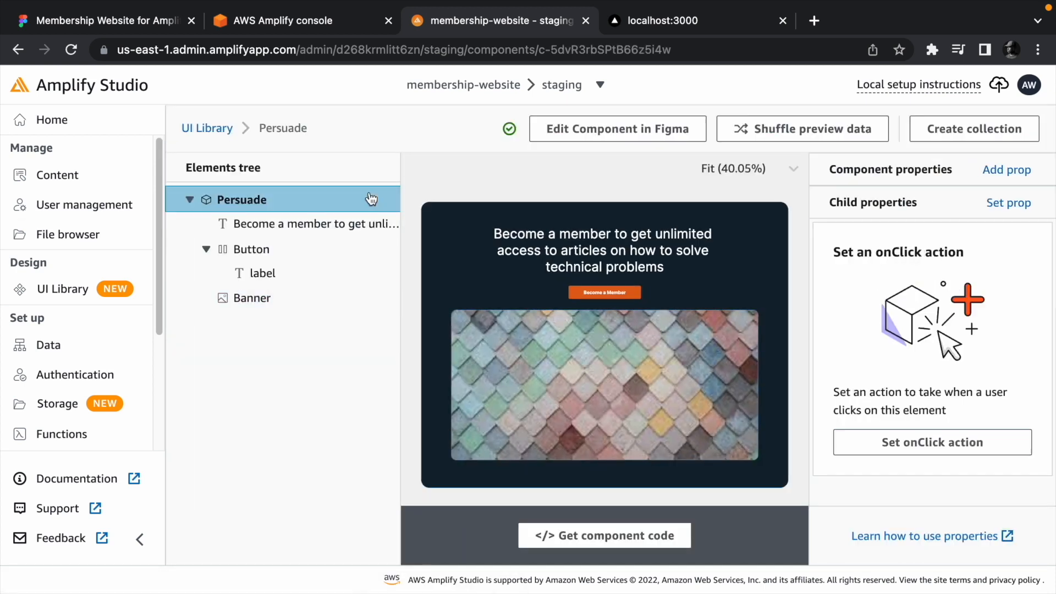
{"action": "left_click", "coordinate": [994, 169]}
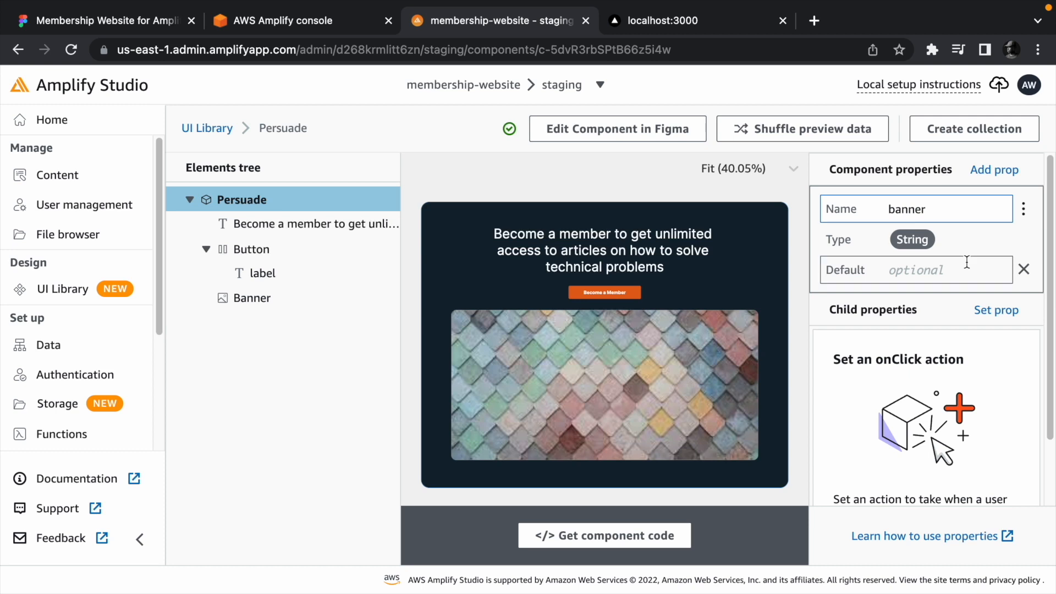
{"action": "type", "text": "handleClick"}
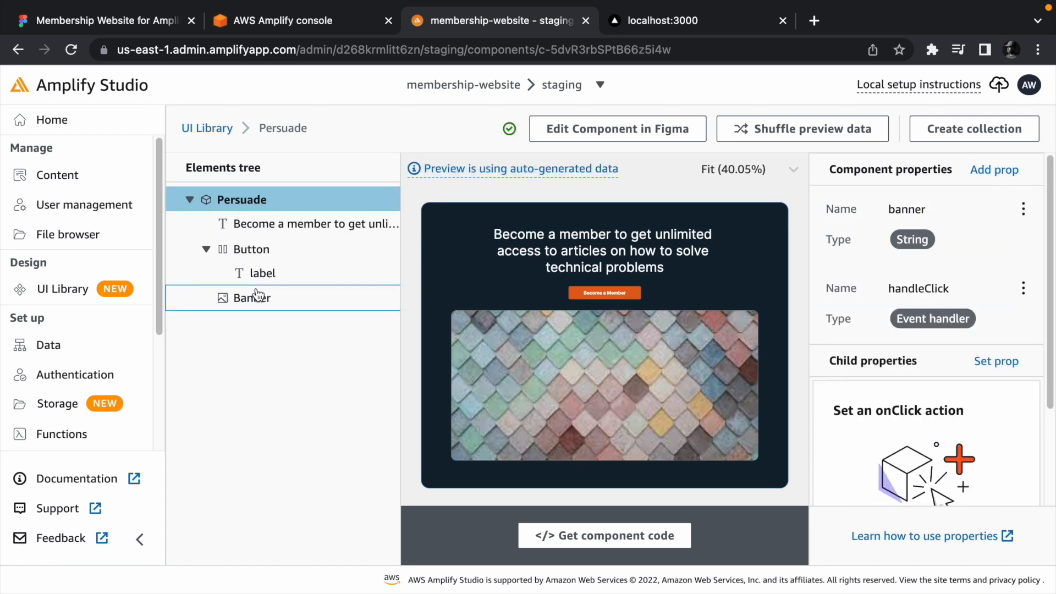
{"action": "left_click", "coordinate": [251, 298]}
{"action": "type", "text": "on"}
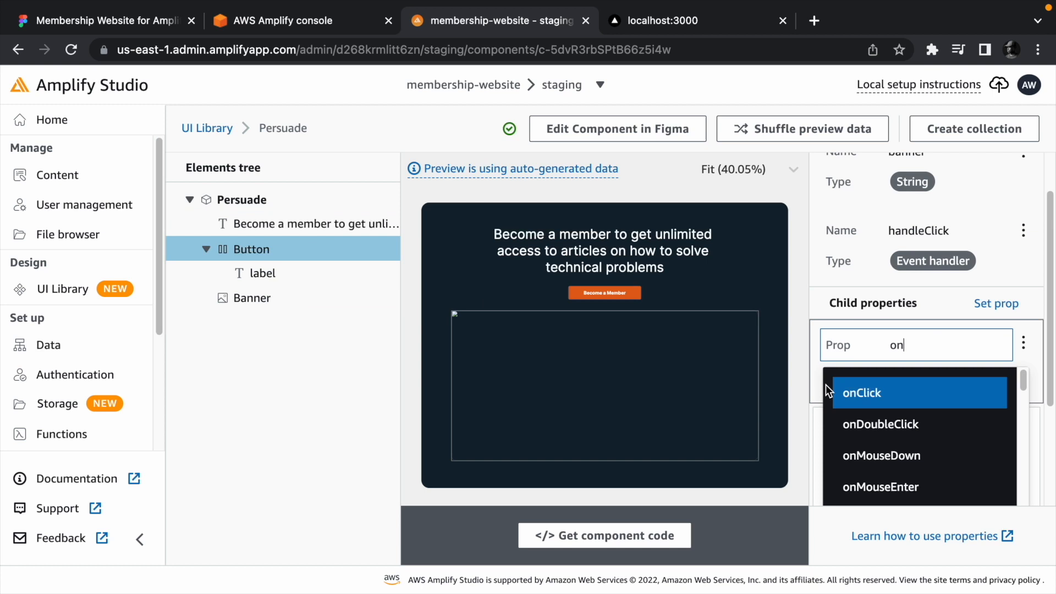
Go back to the UI Library and dismiss the 'Successfully synced with Figma' notice
{"action": "left_click", "coordinate": [207, 128]}
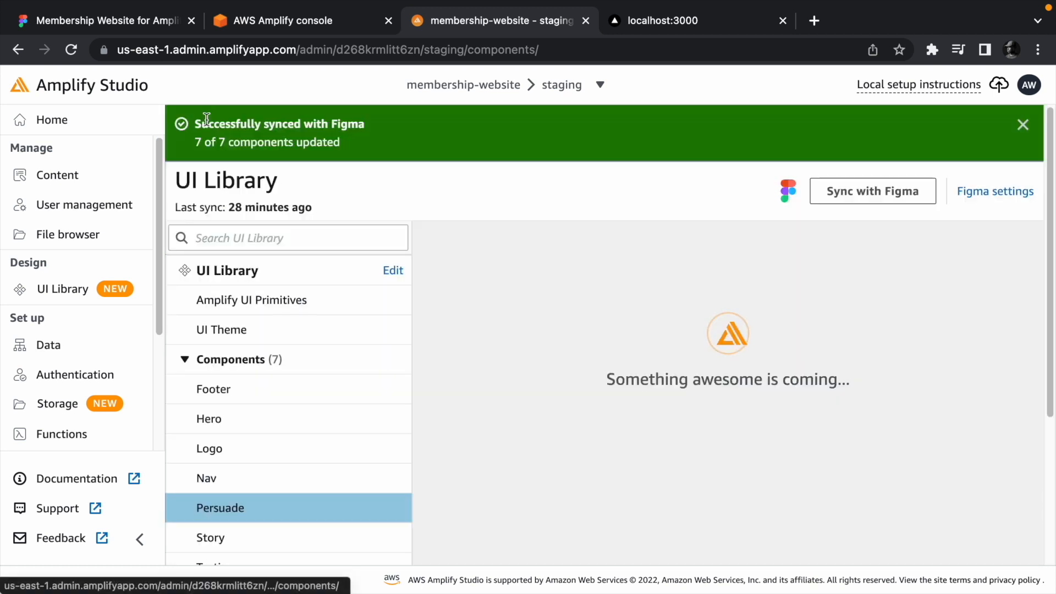
{"action": "left_click", "coordinate": [1023, 125]}
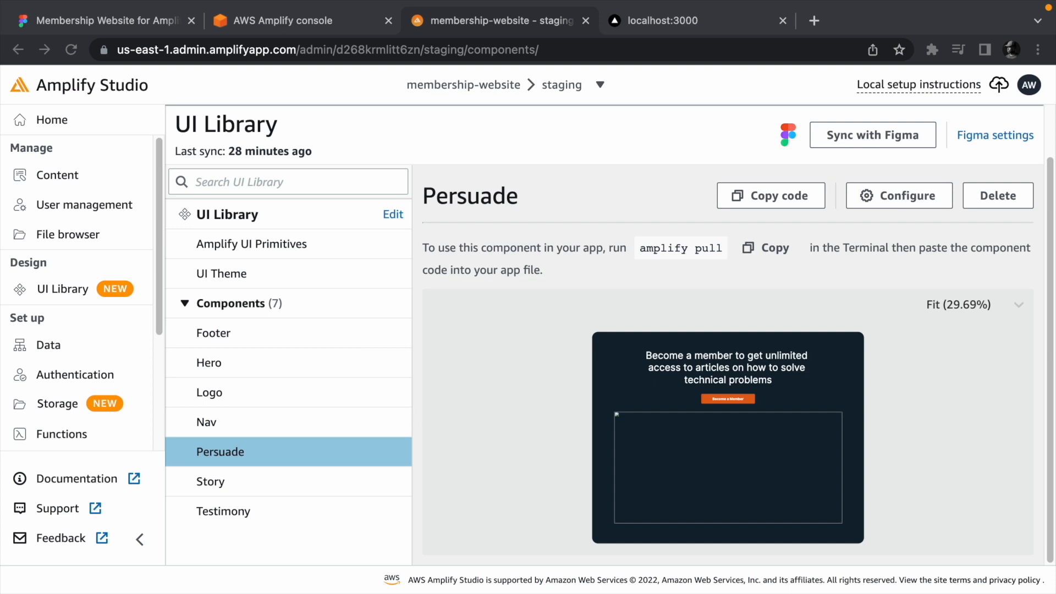
Configure Testimony with a testimonyModel prop of the Testimonial data model type
{"action": "left_click", "coordinate": [222, 510]}
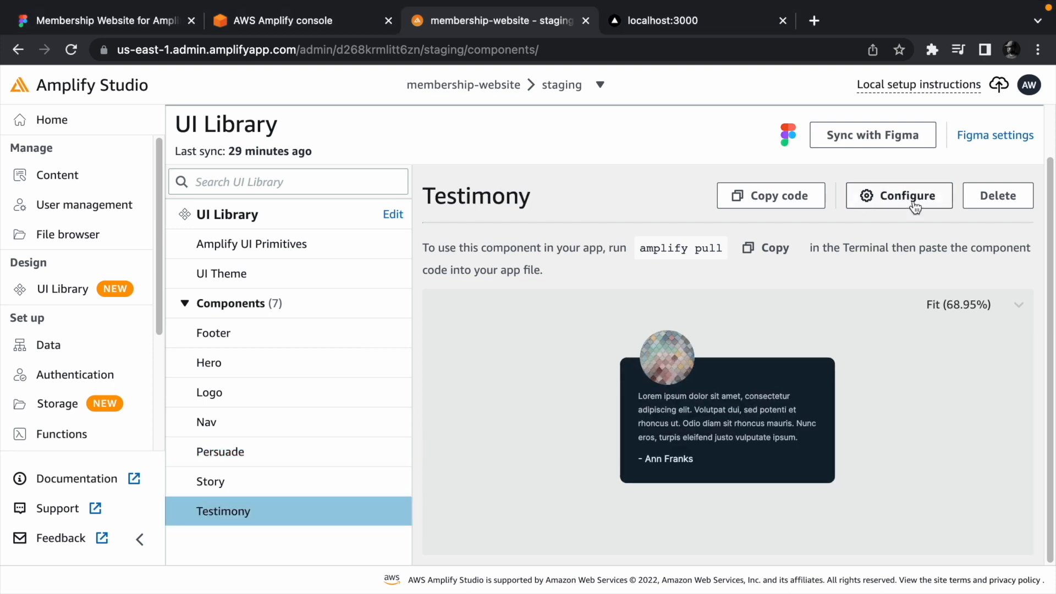
{"action": "left_click", "coordinate": [898, 195]}
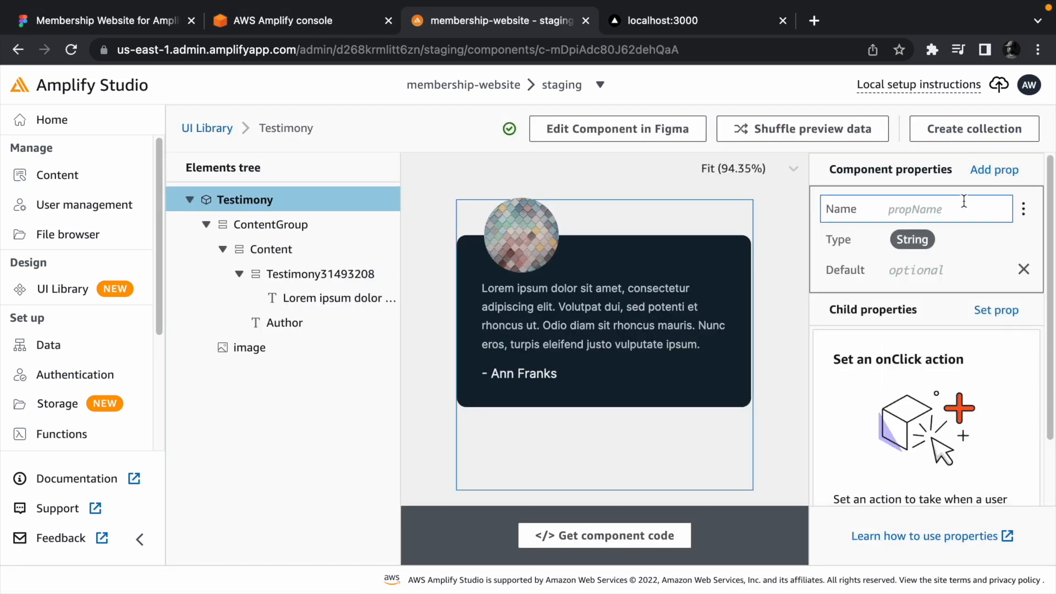
{"action": "type", "text": "testimonyMode"}
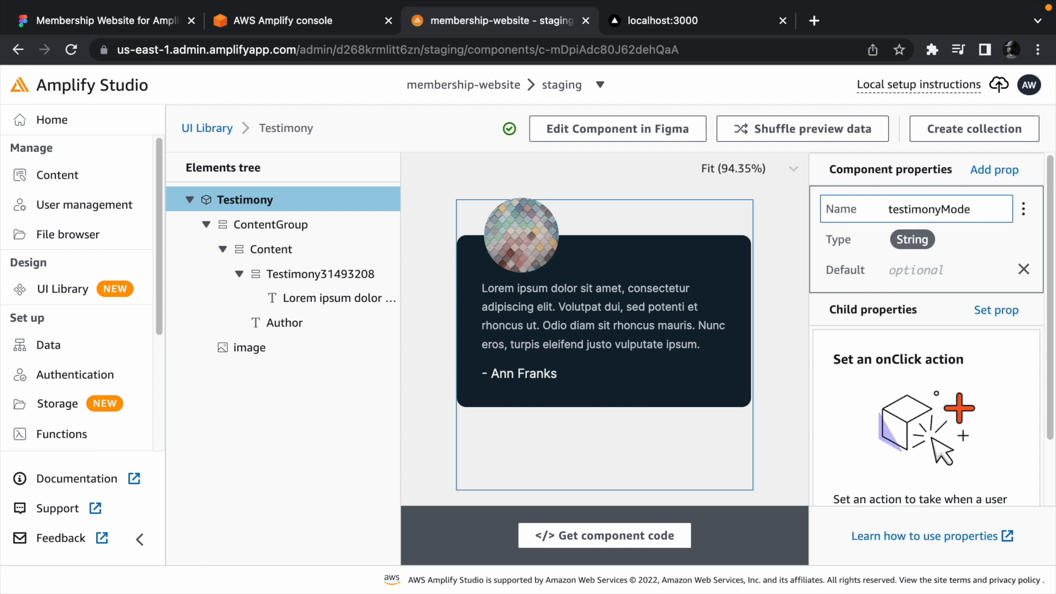
{"action": "left_click", "coordinate": [912, 239]}
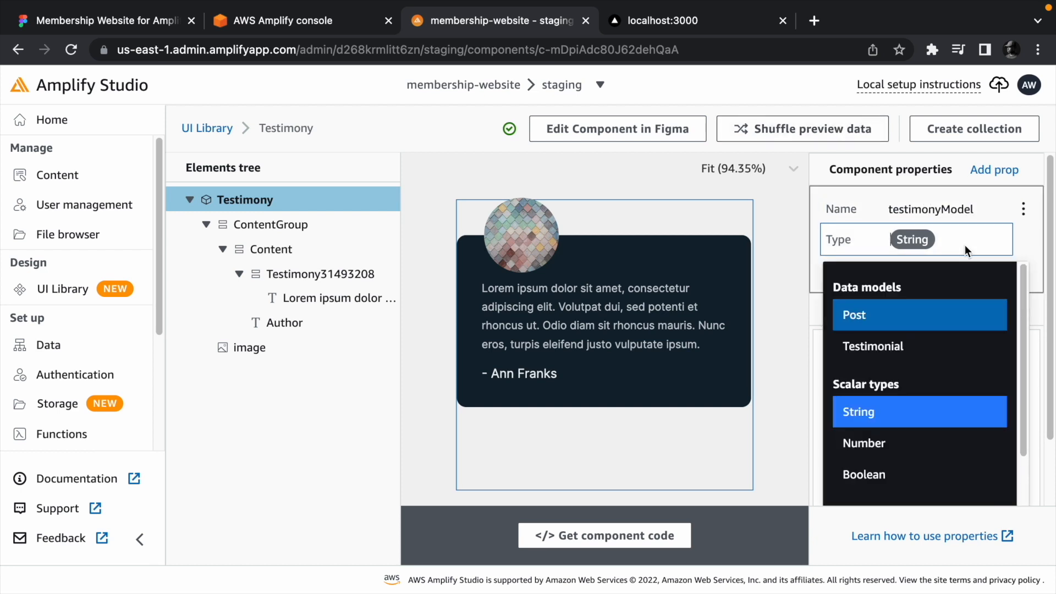
{"action": "left_click", "coordinate": [873, 346]}
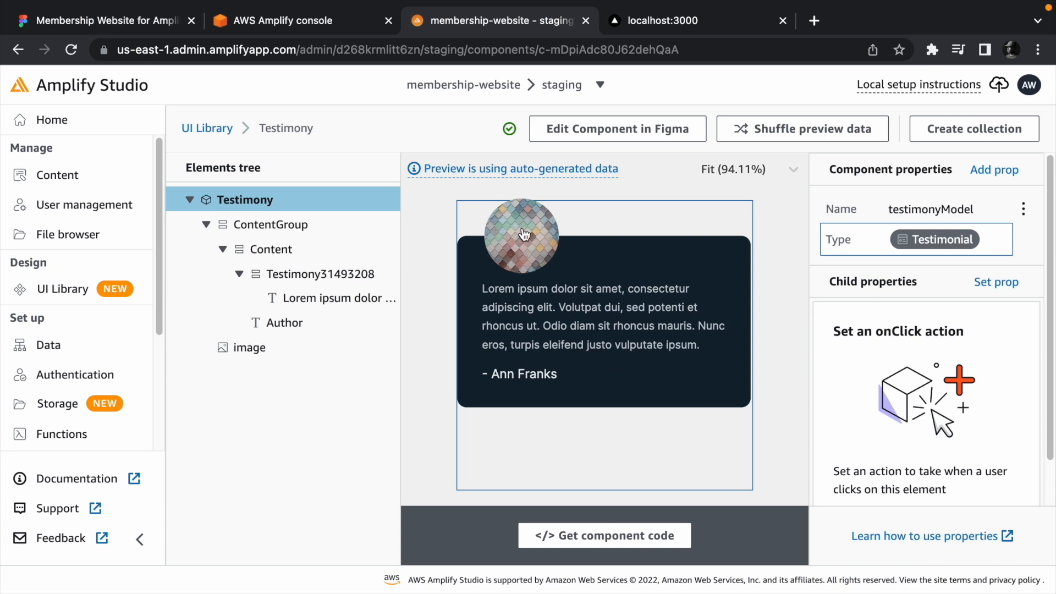
Bind image src to testimonyModel.avatar, and the Author and text labels to name and testimony
{"action": "left_click", "coordinate": [249, 347]}
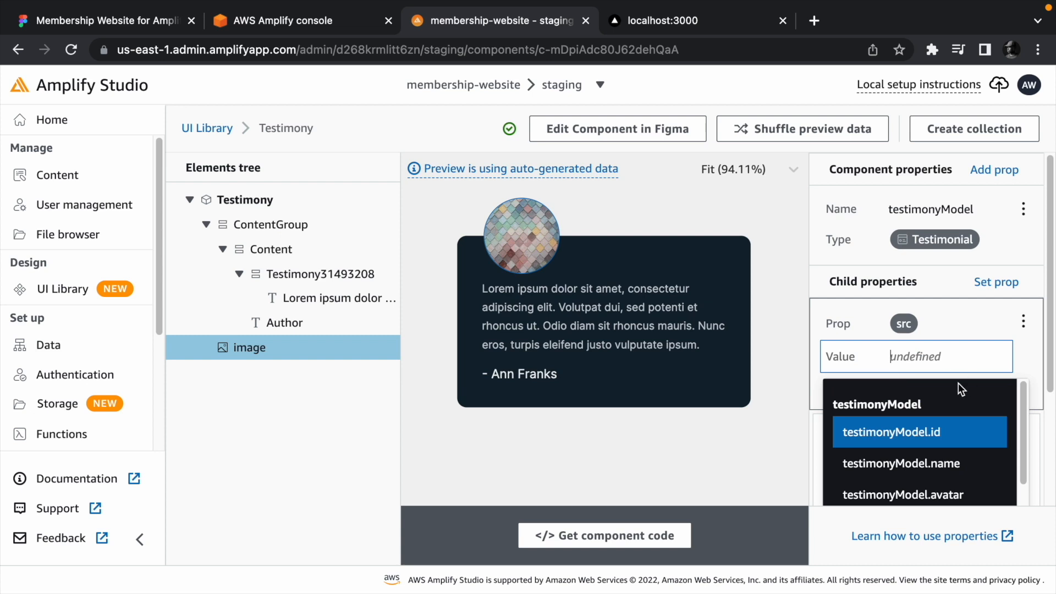
{"action": "left_click", "coordinate": [903, 494]}
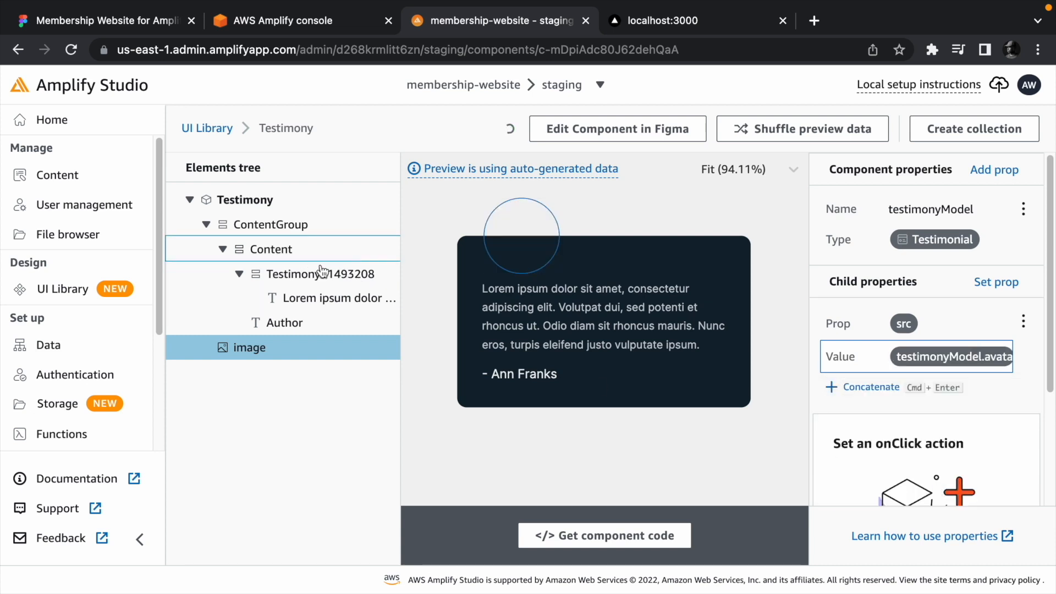
{"action": "left_click", "coordinate": [284, 323]}
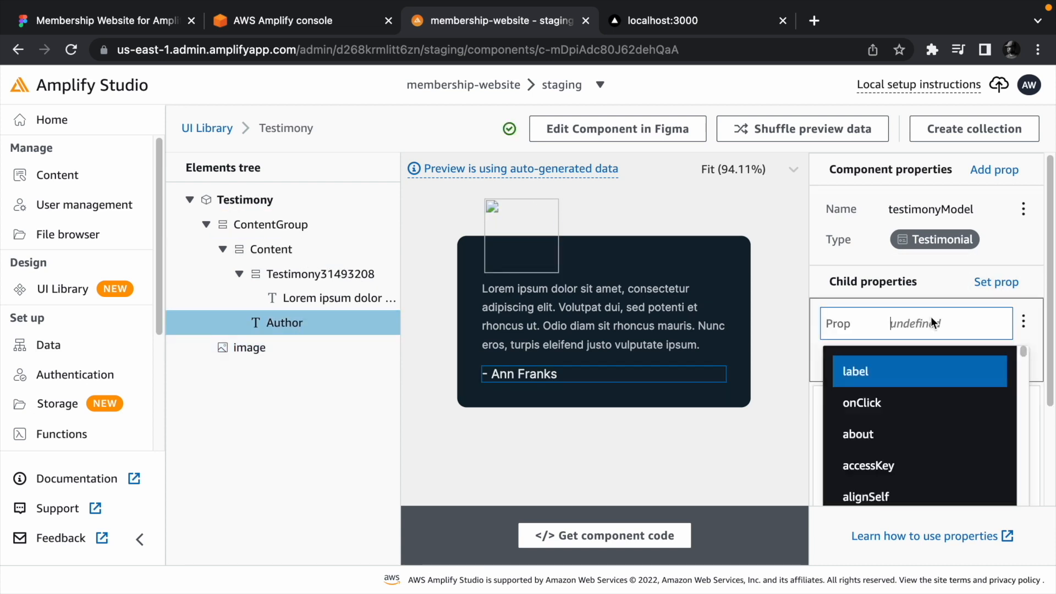
{"action": "left_click", "coordinate": [855, 371]}
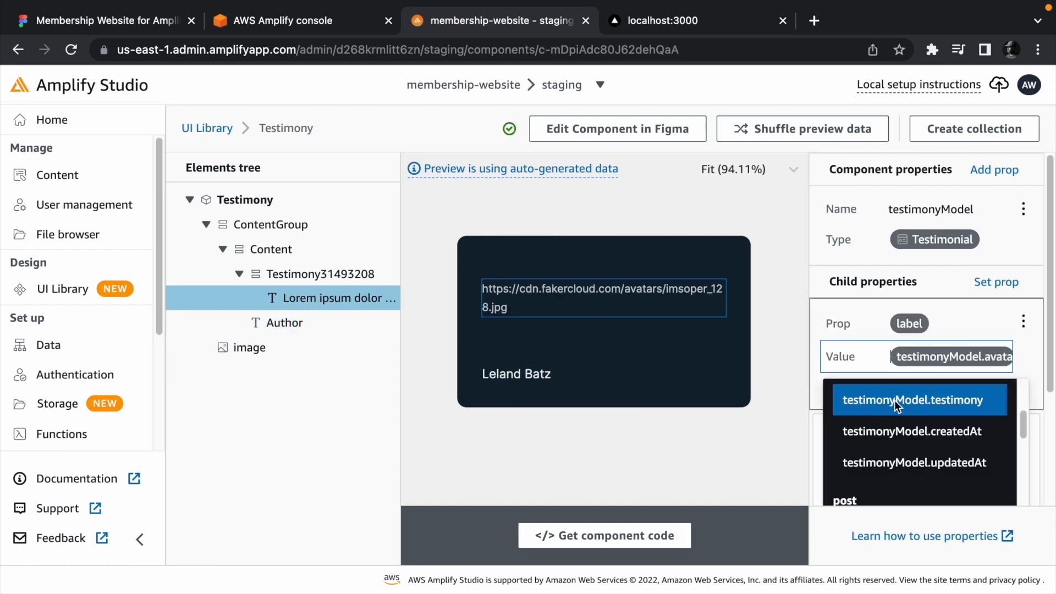
{"action": "left_click", "coordinate": [909, 399]}
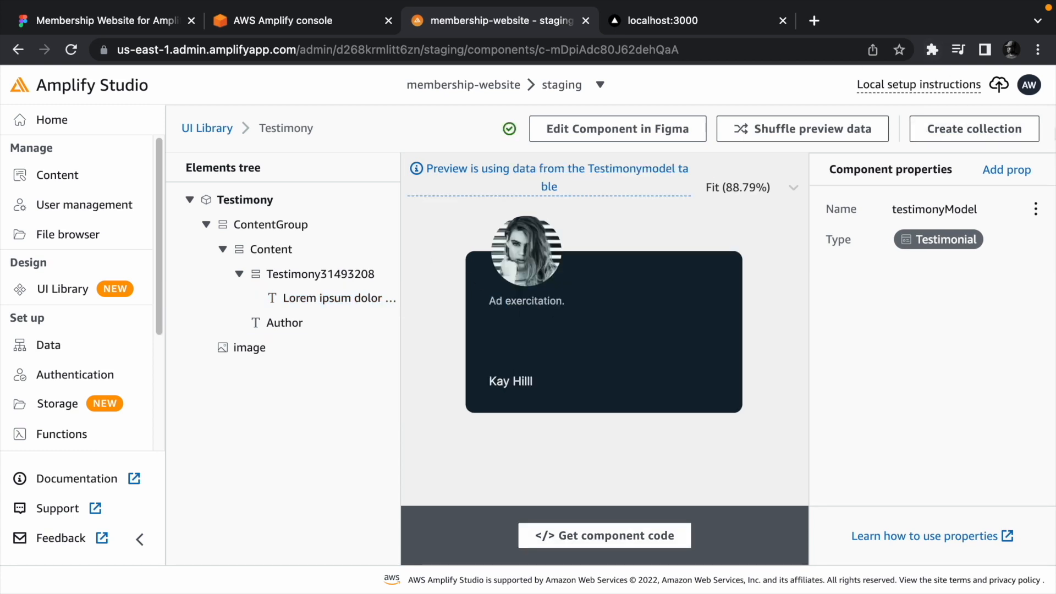
Create a collection named 'Testimonies' from Testimony, then go back to the UI Library
{"action": "left_click", "coordinate": [975, 129]}
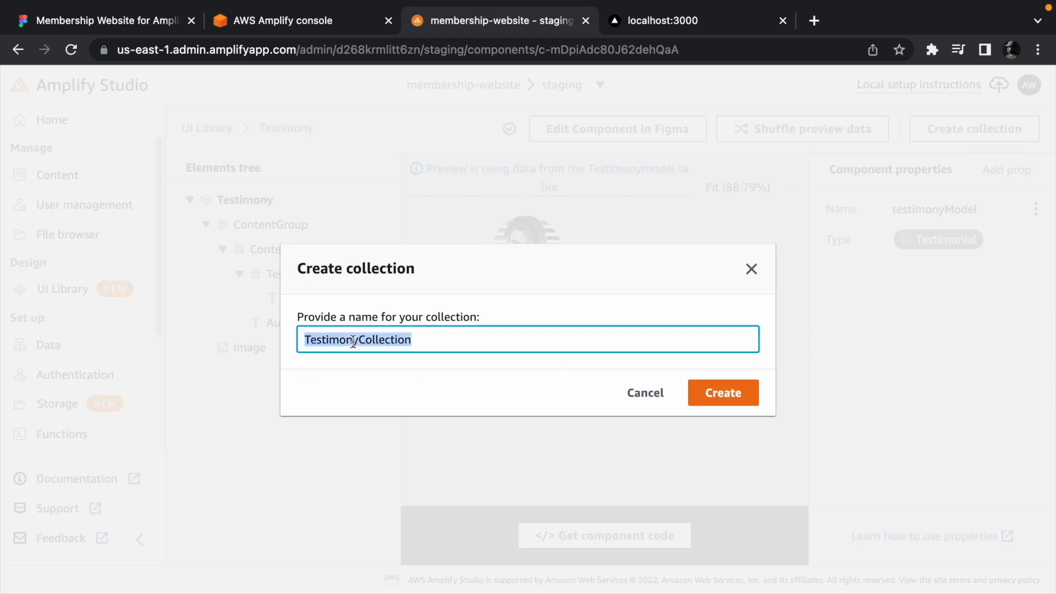
{"action": "type", "text": "Testimonies"}
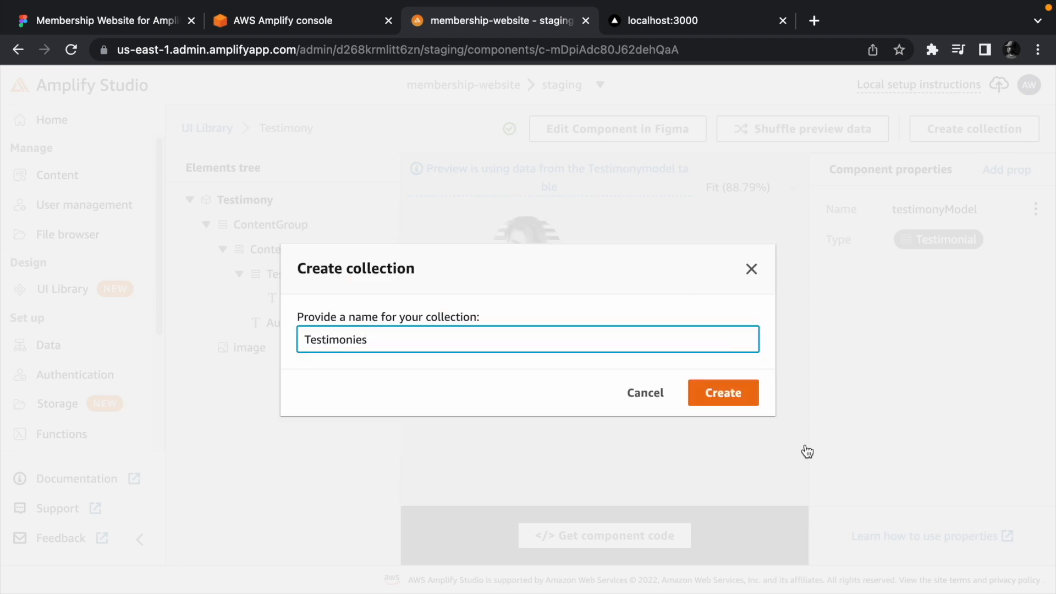
{"action": "left_click", "coordinate": [723, 392]}
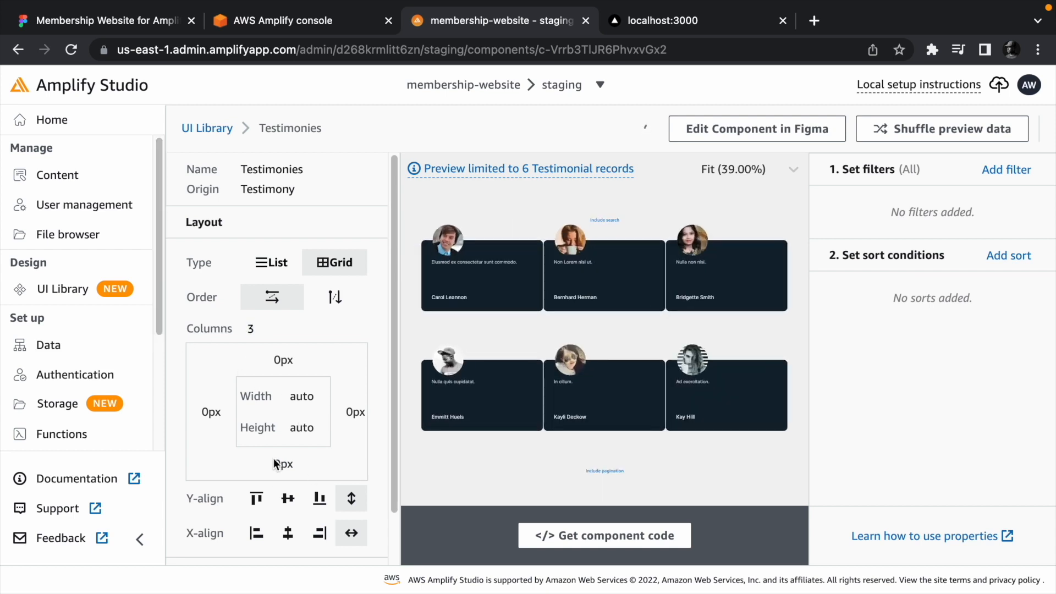
{"action": "left_click", "coordinate": [207, 128]}
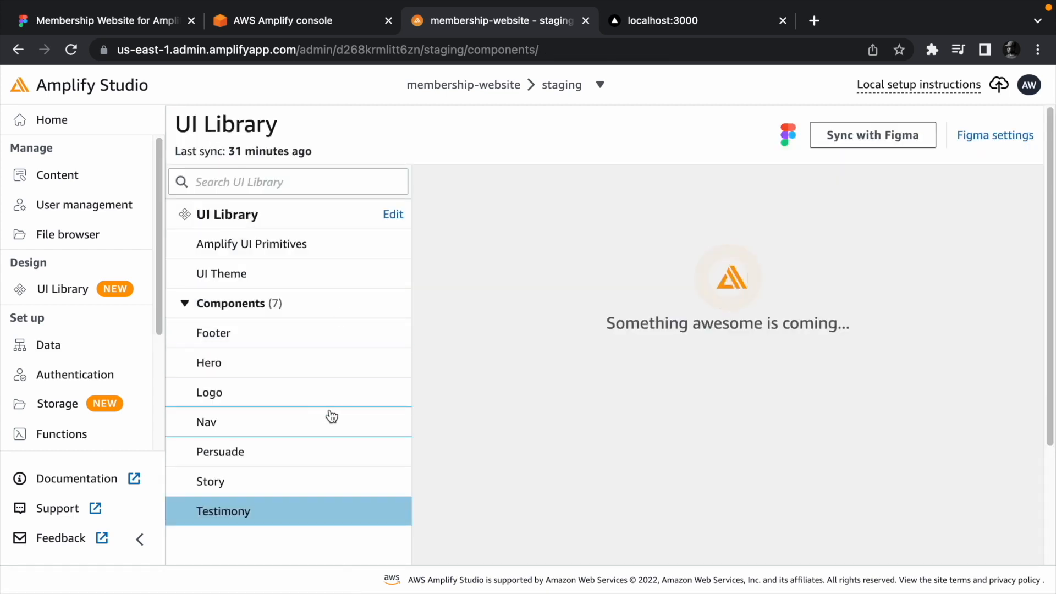
Open the Story component from the UI Library for editing
{"action": "left_click", "coordinate": [223, 511]}
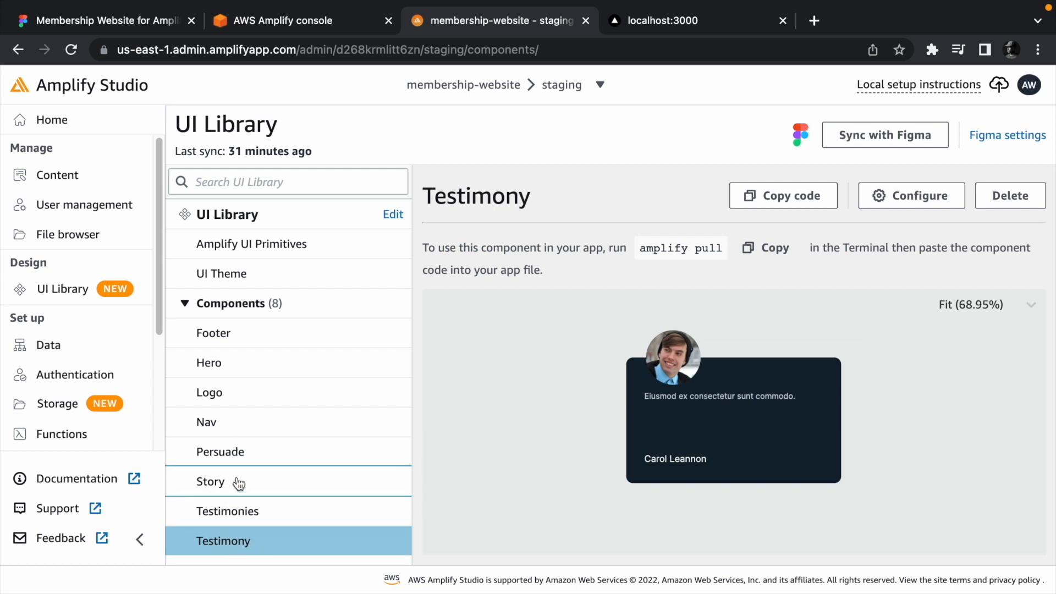
{"action": "left_click", "coordinate": [228, 510]}
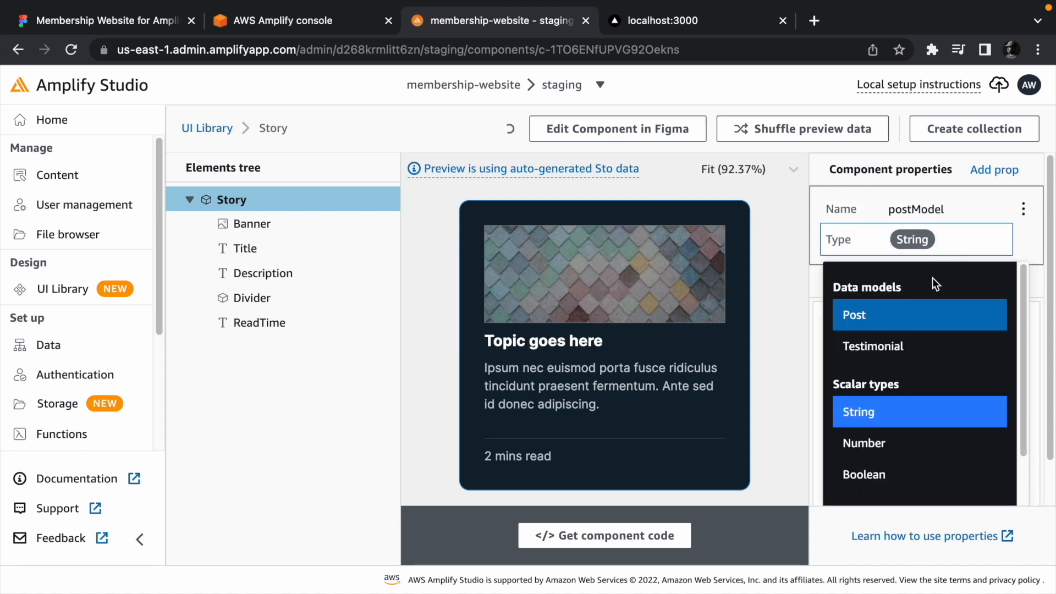
Type postModel as the Post model and bind the story title label to the post's title
{"action": "left_click", "coordinate": [853, 314]}
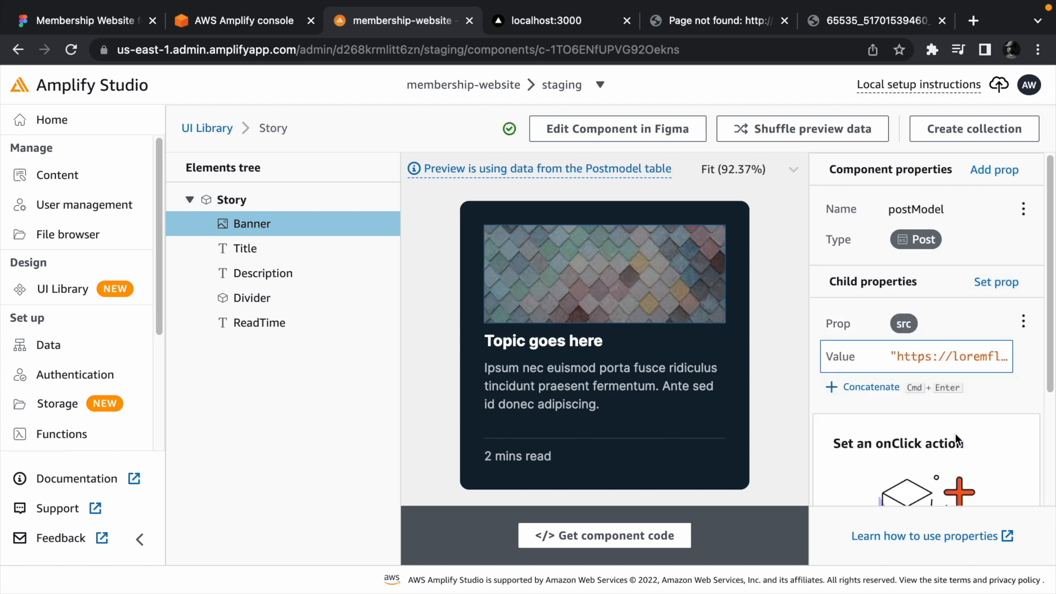
{"action": "left_click", "coordinate": [244, 248]}
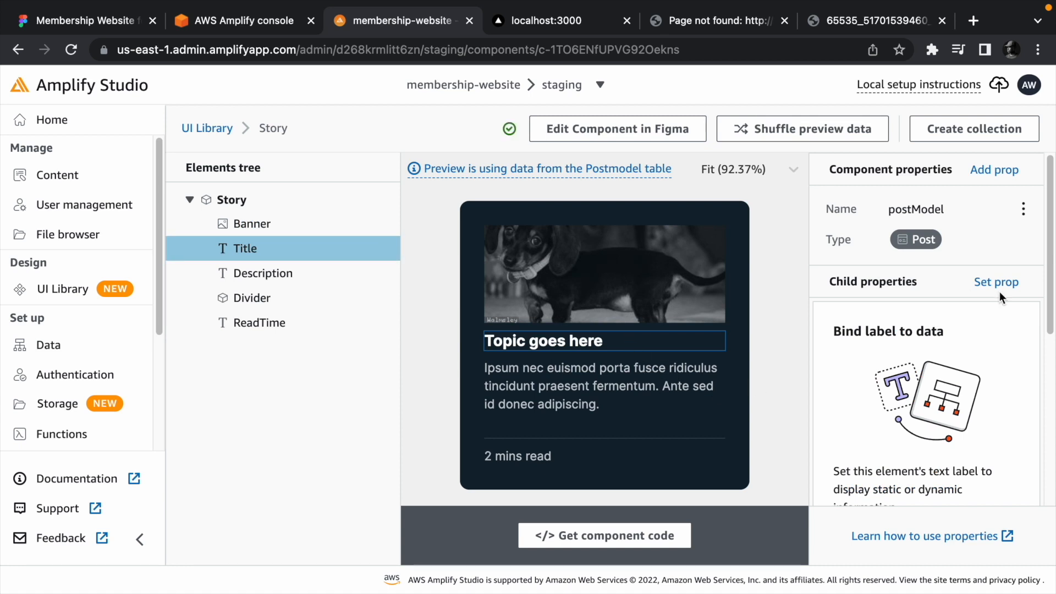
{"action": "left_click", "coordinate": [996, 281]}
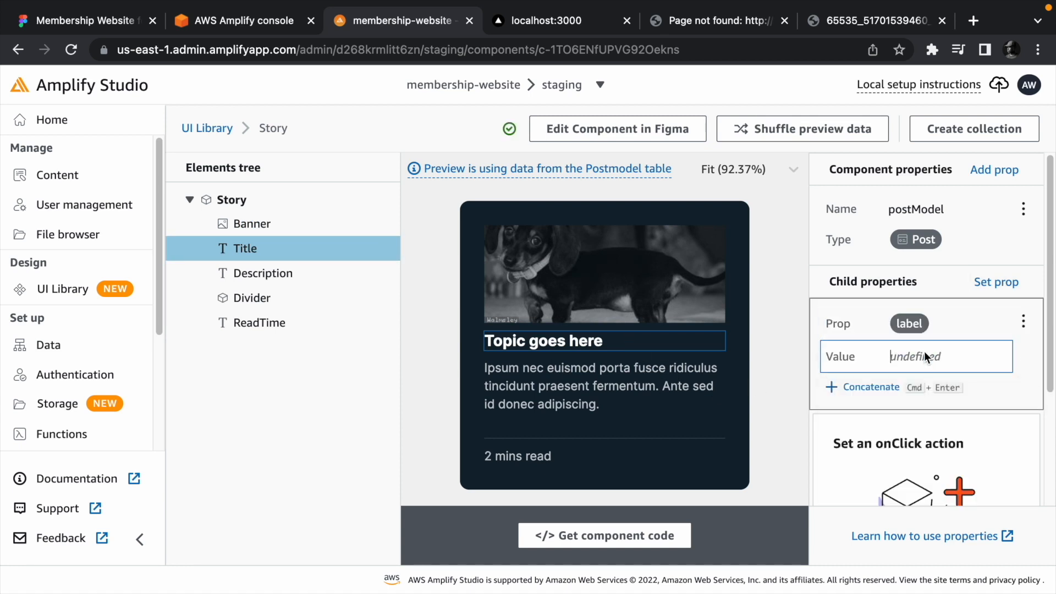
{"action": "left_click", "coordinate": [916, 356]}
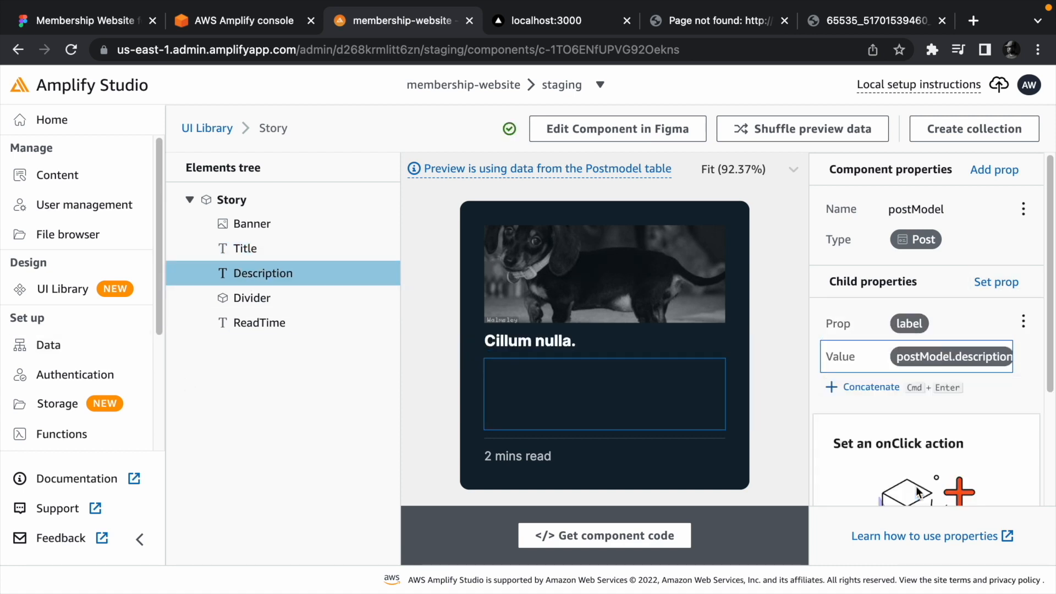
Bind the ReadTime text label to the post's readTime field
{"action": "left_click", "coordinate": [259, 323]}
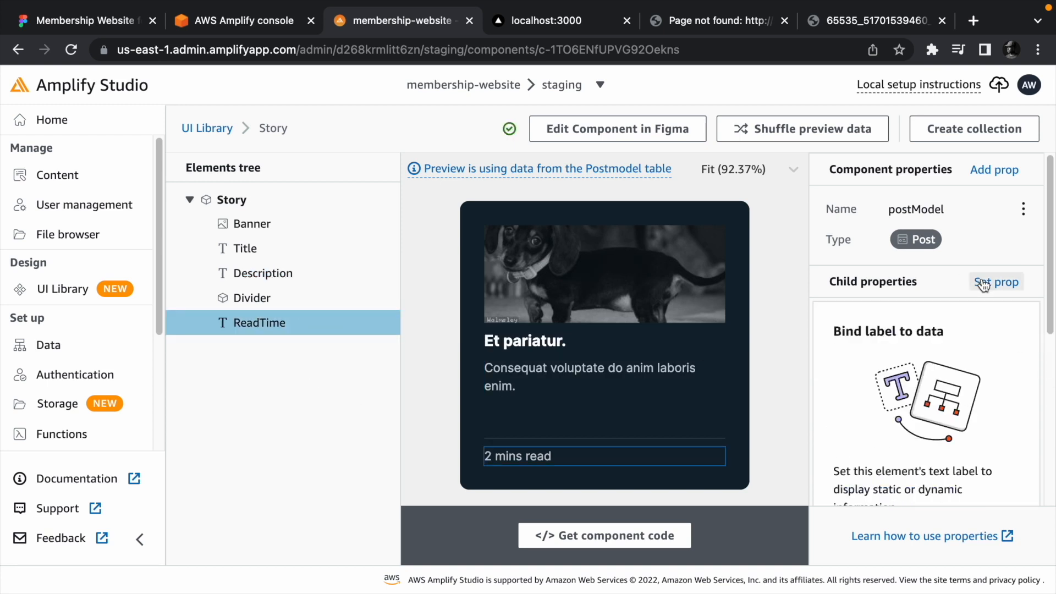
{"action": "left_click", "coordinate": [997, 281]}
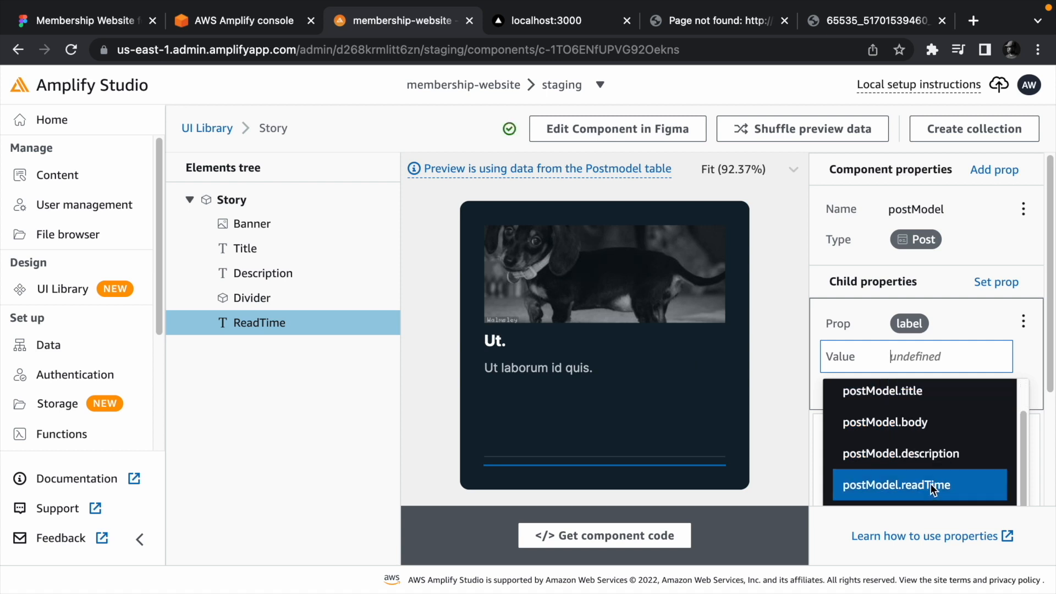
{"action": "left_click", "coordinate": [894, 485]}
{"action": "type", "text": "S"}
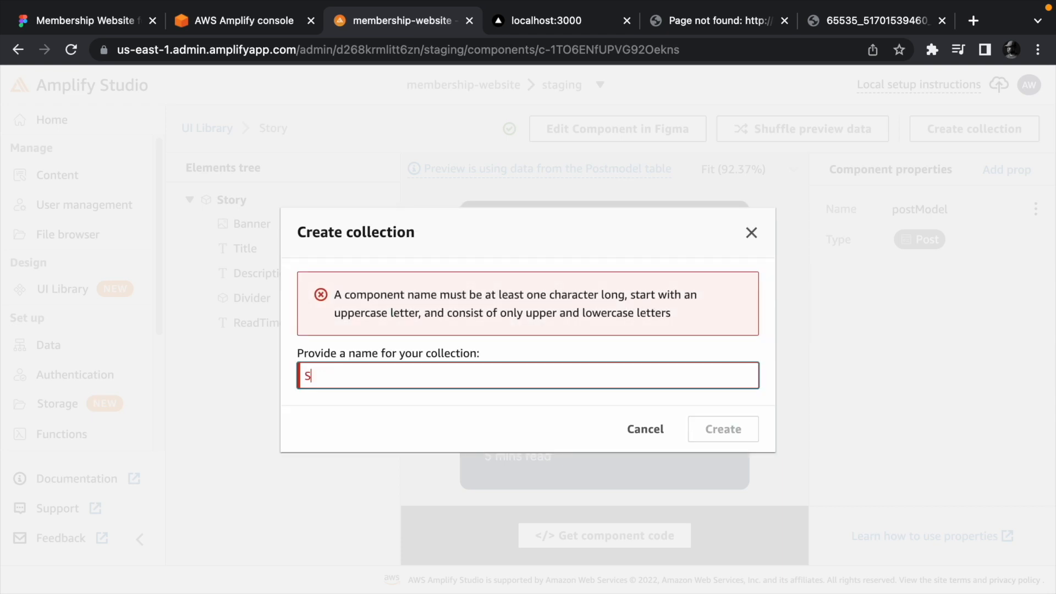
Create the 'Stories' collection and start editing the grid's bottom padding
{"action": "type", "text": "tories"}
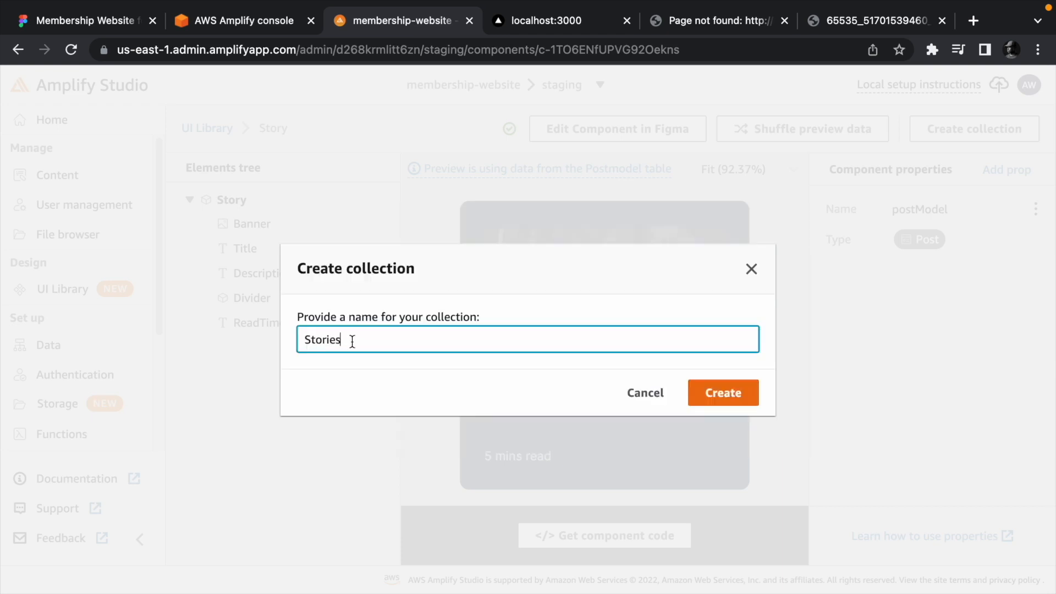
{"action": "left_click", "coordinate": [723, 393]}
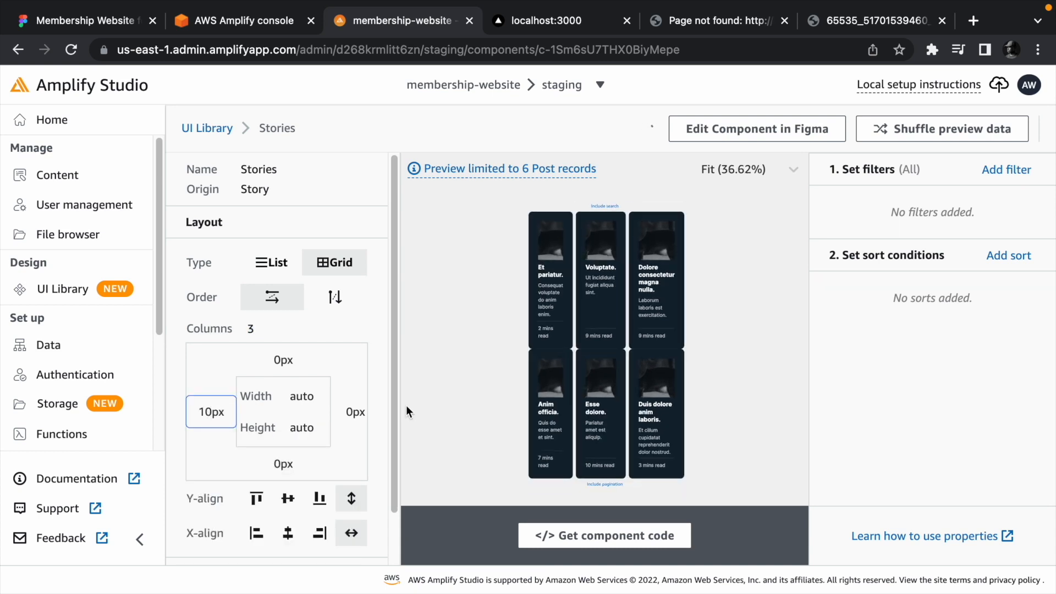
{"action": "left_click", "coordinate": [283, 463]}
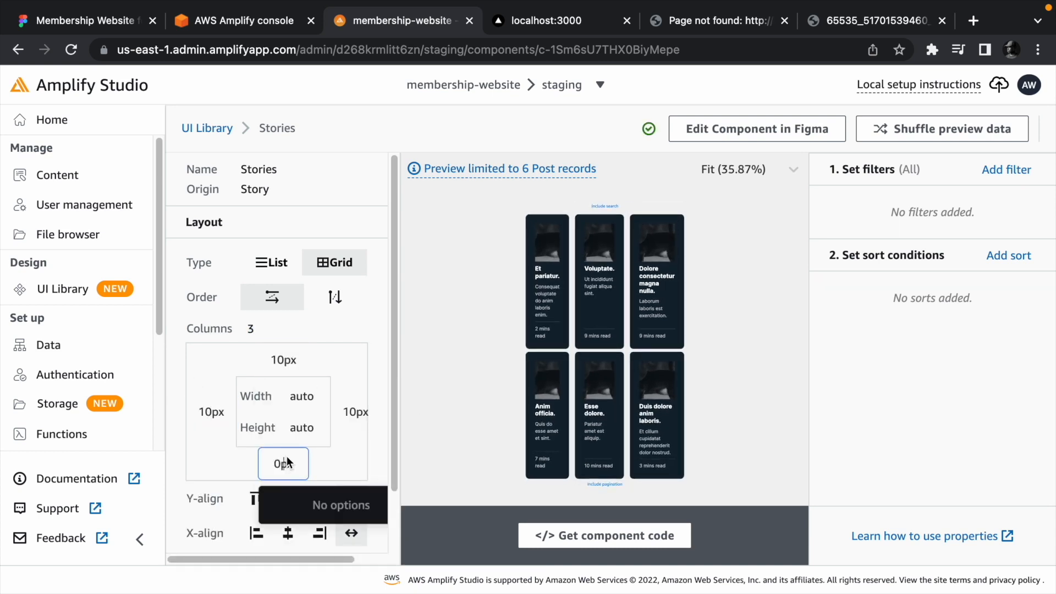